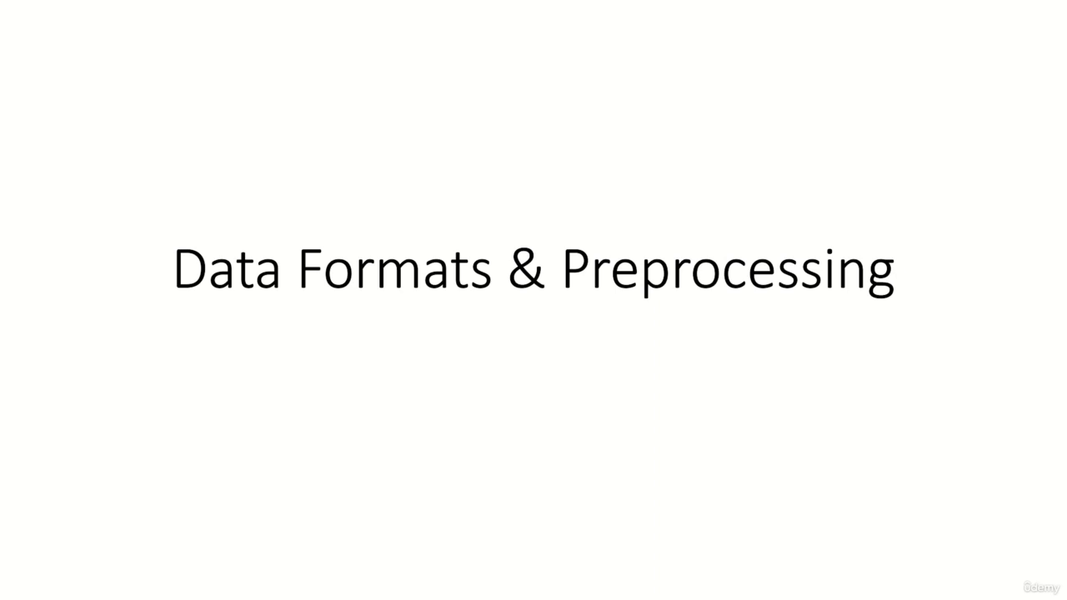
key("Right")
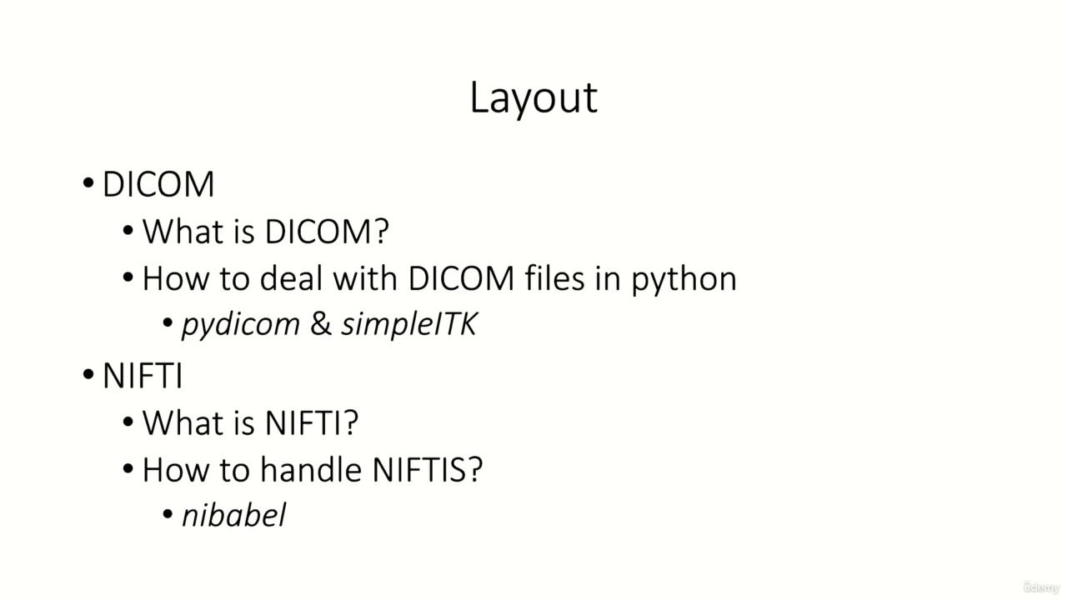